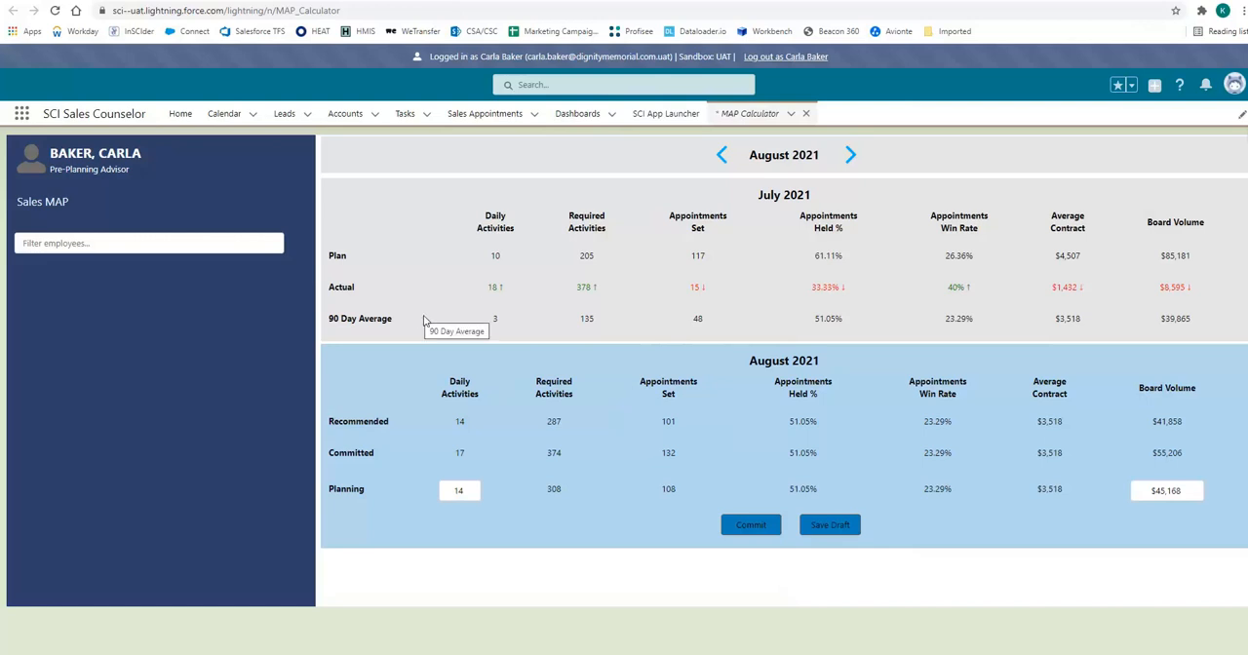
pyautogui.moveTo(310, 426)
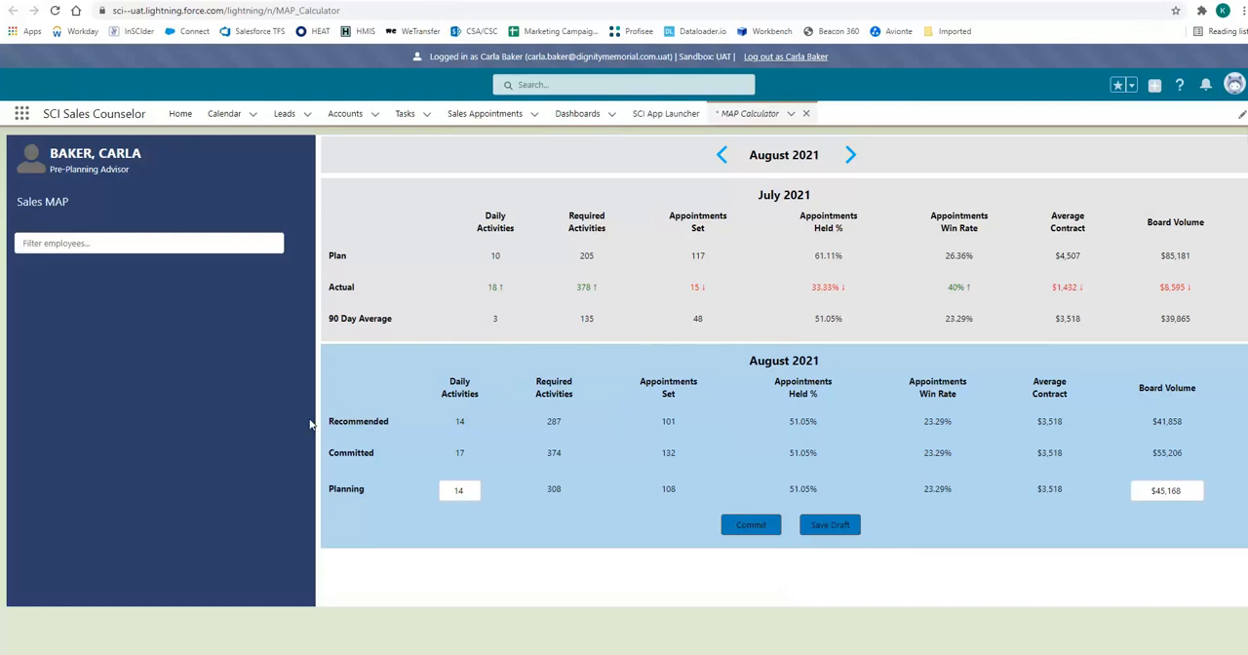
pyautogui.moveTo(348, 447)
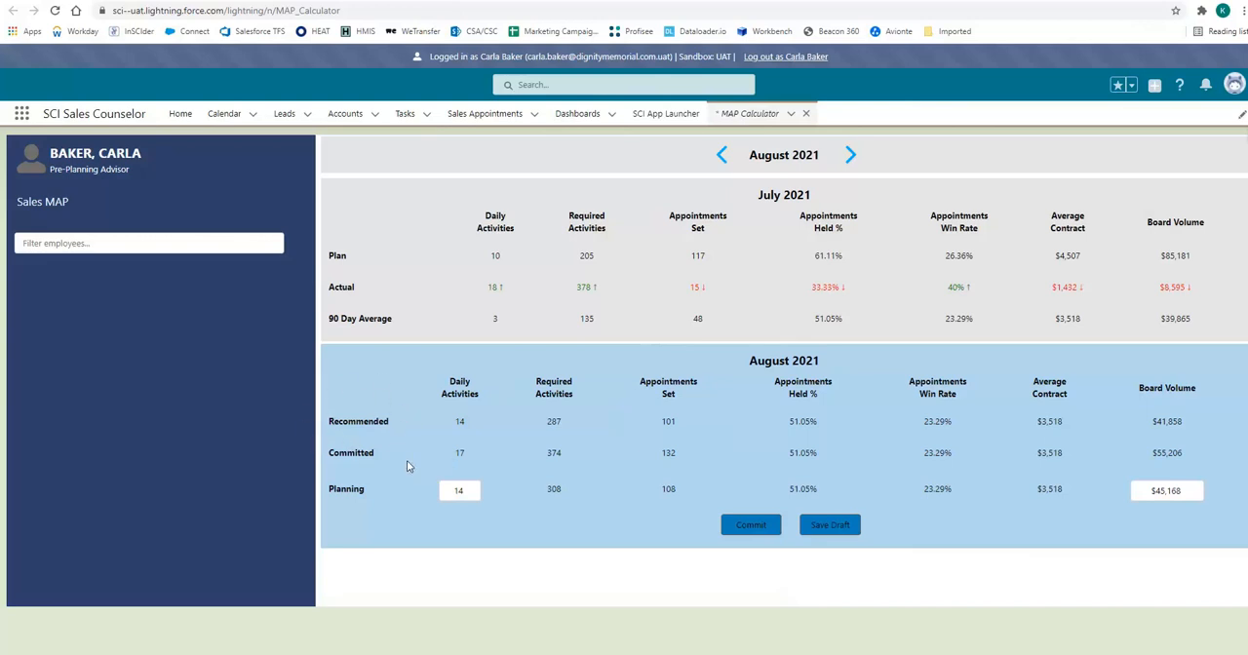
pyautogui.moveTo(437, 529)
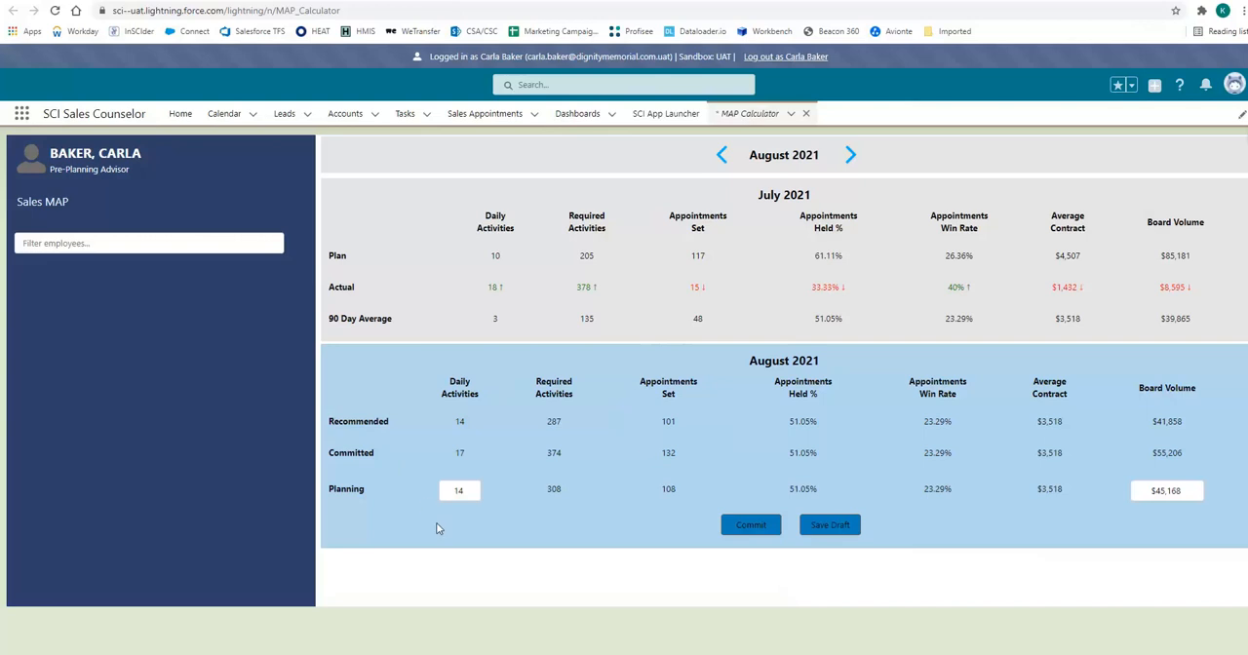
pyautogui.moveTo(751, 525)
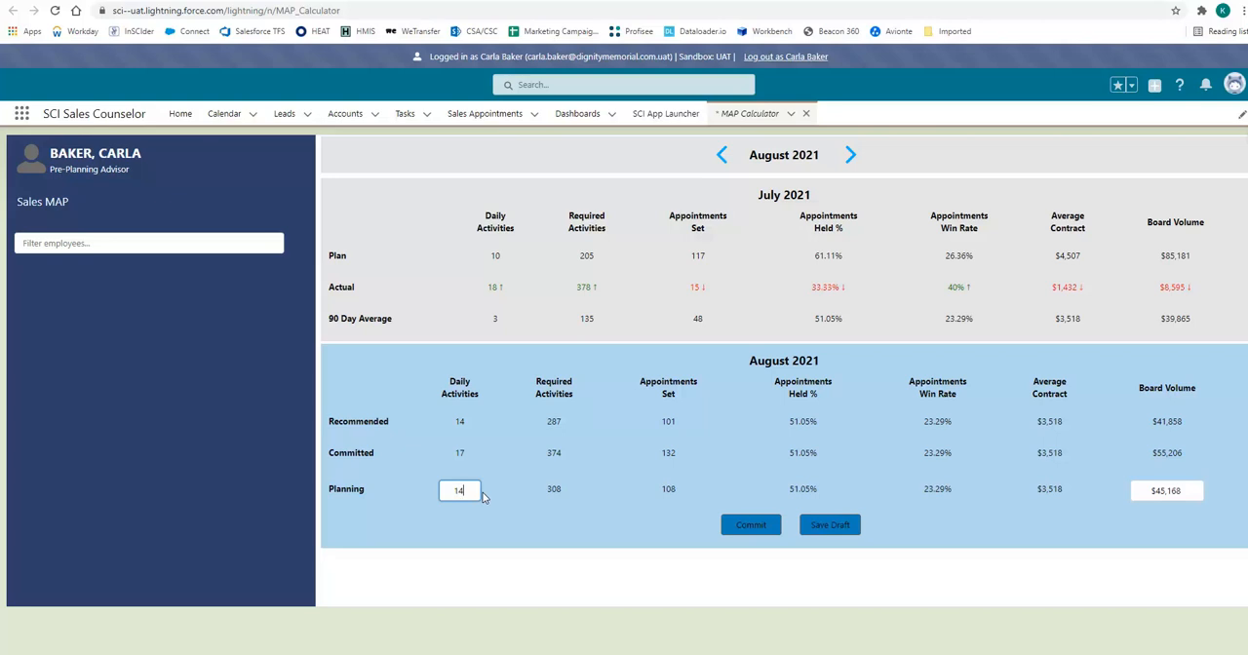
# Commit an August plan of 17 daily activities, yielding 374 activities and $55,206 volume.
pyautogui.write('17')
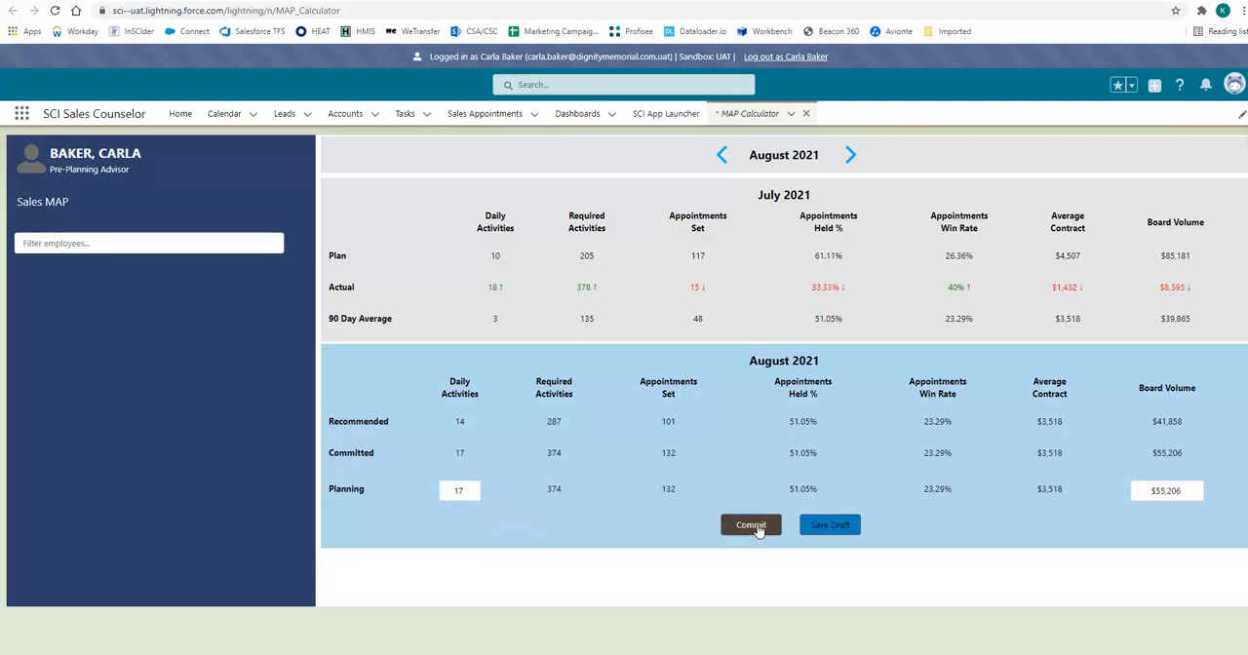
pyautogui.click(751, 524)
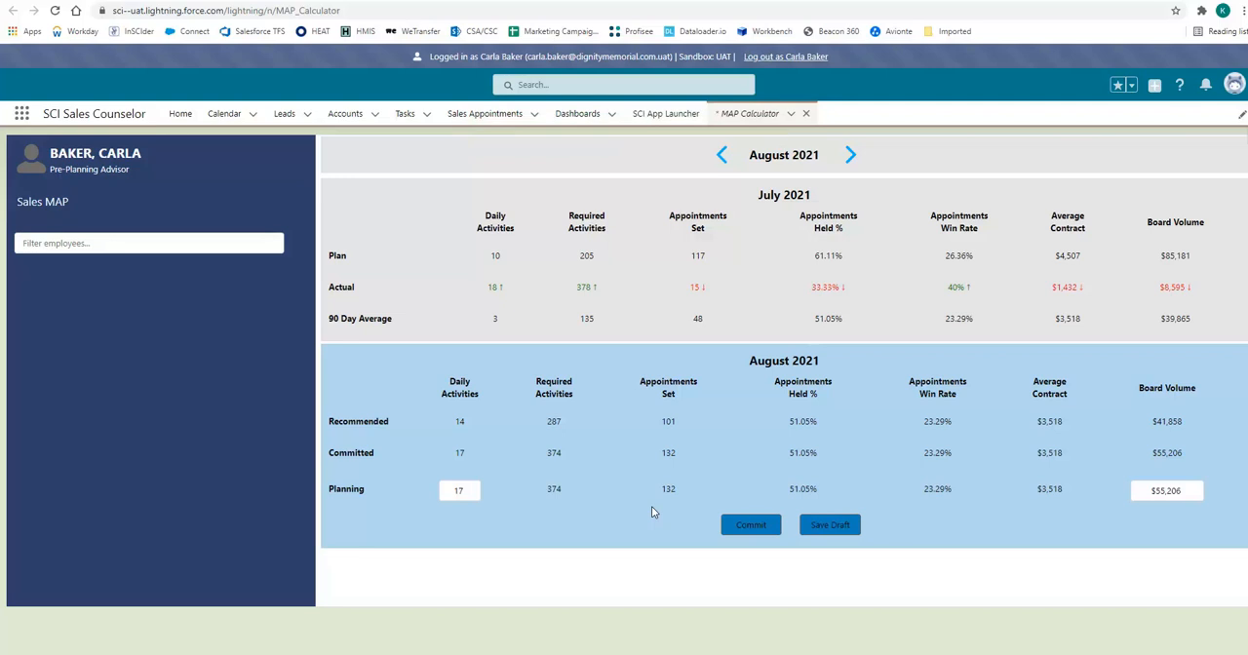
pyautogui.moveTo(628, 481)
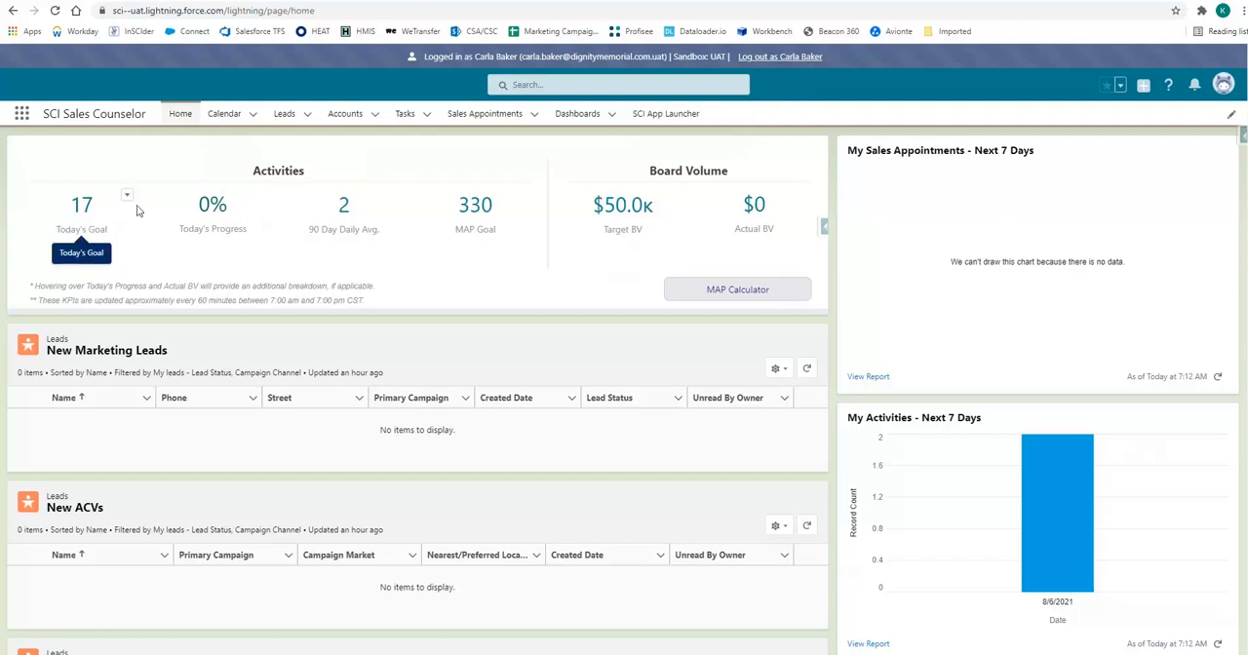
pyautogui.moveTo(106, 249)
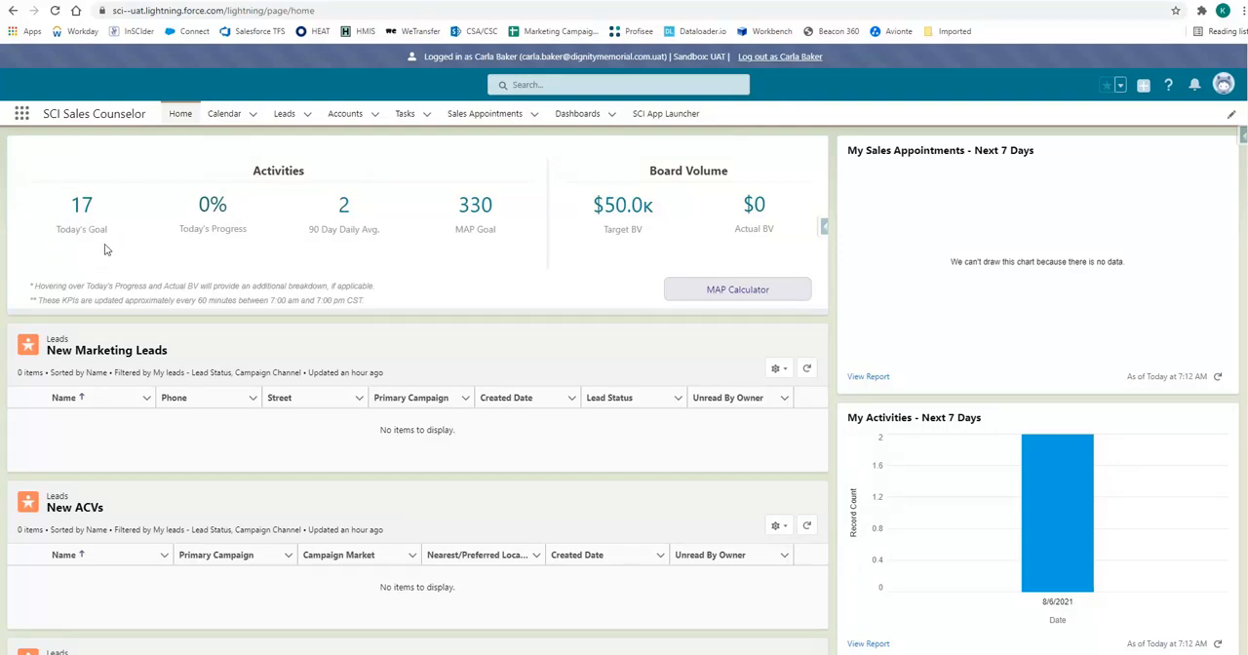
pyautogui.moveTo(261, 281)
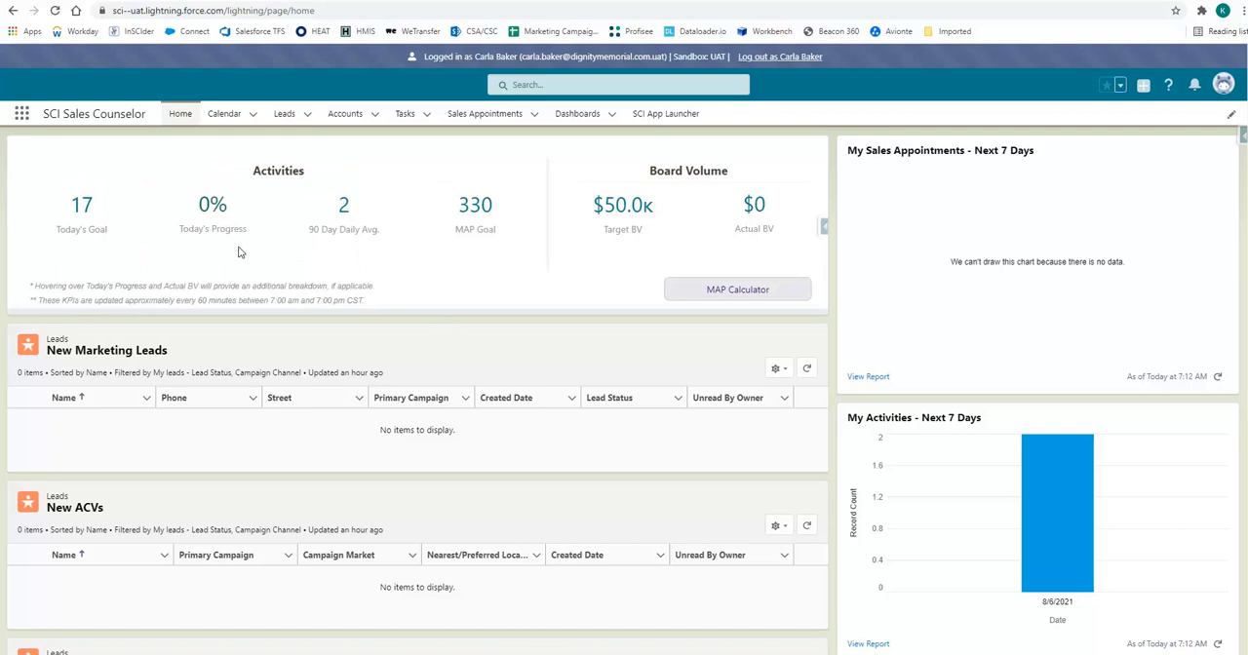
pyautogui.moveTo(255, 266)
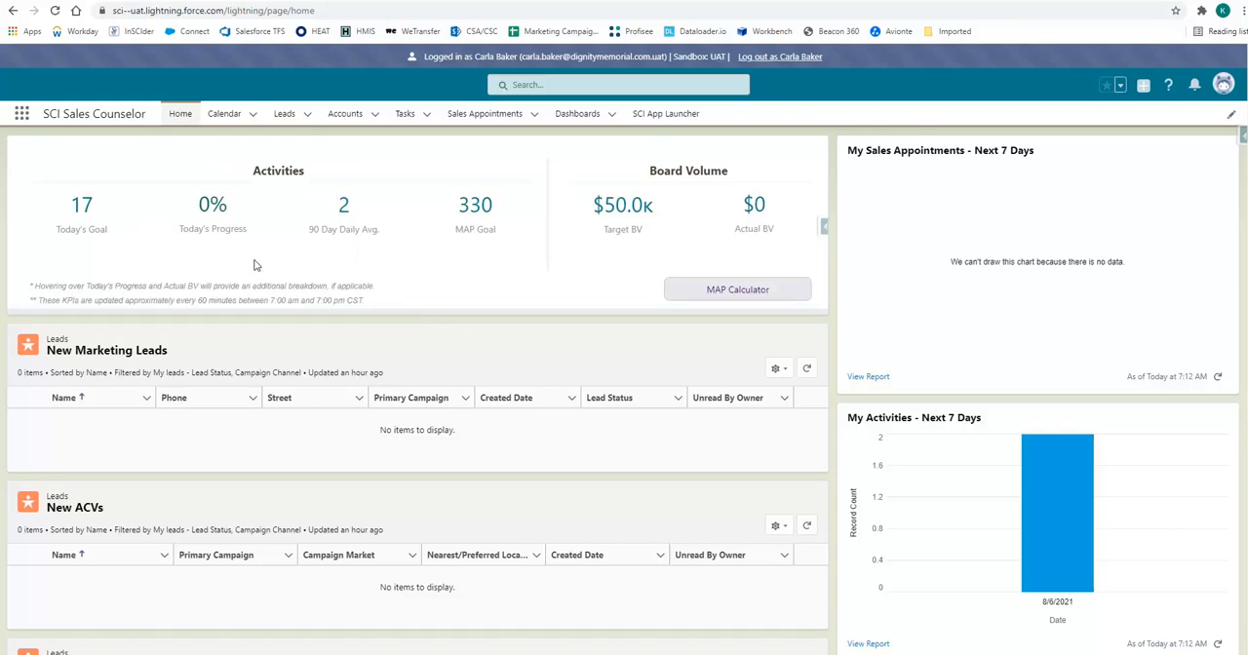
pyautogui.moveTo(343, 229)
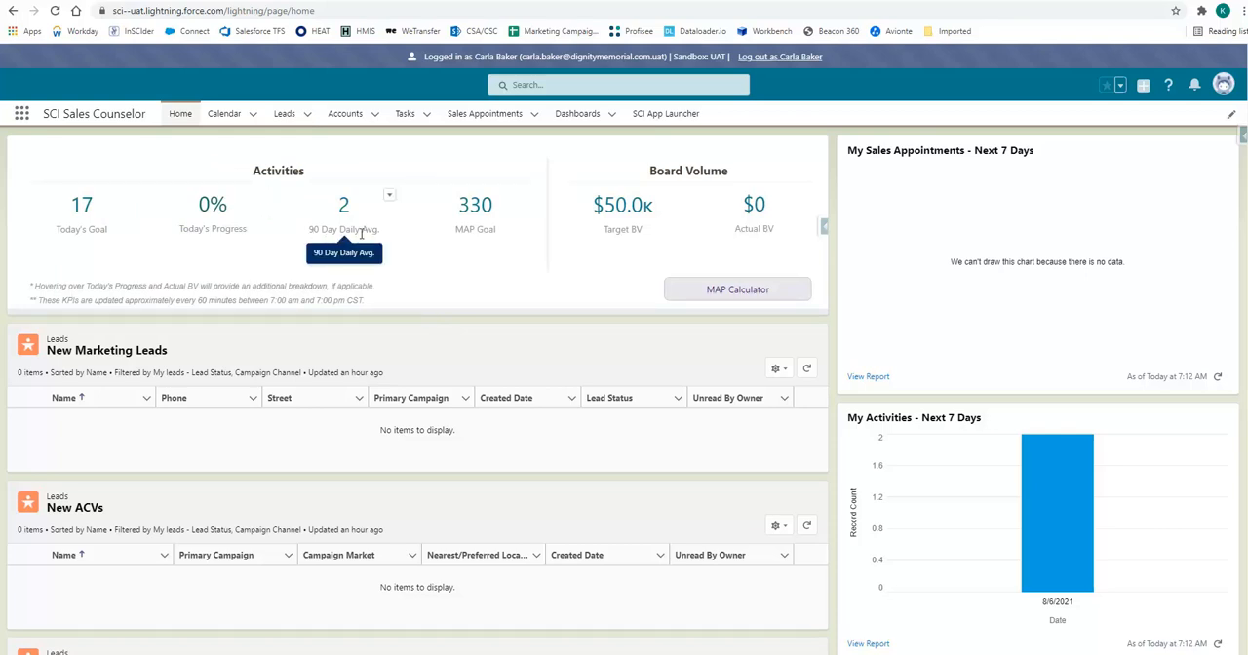
pyautogui.moveTo(329, 248)
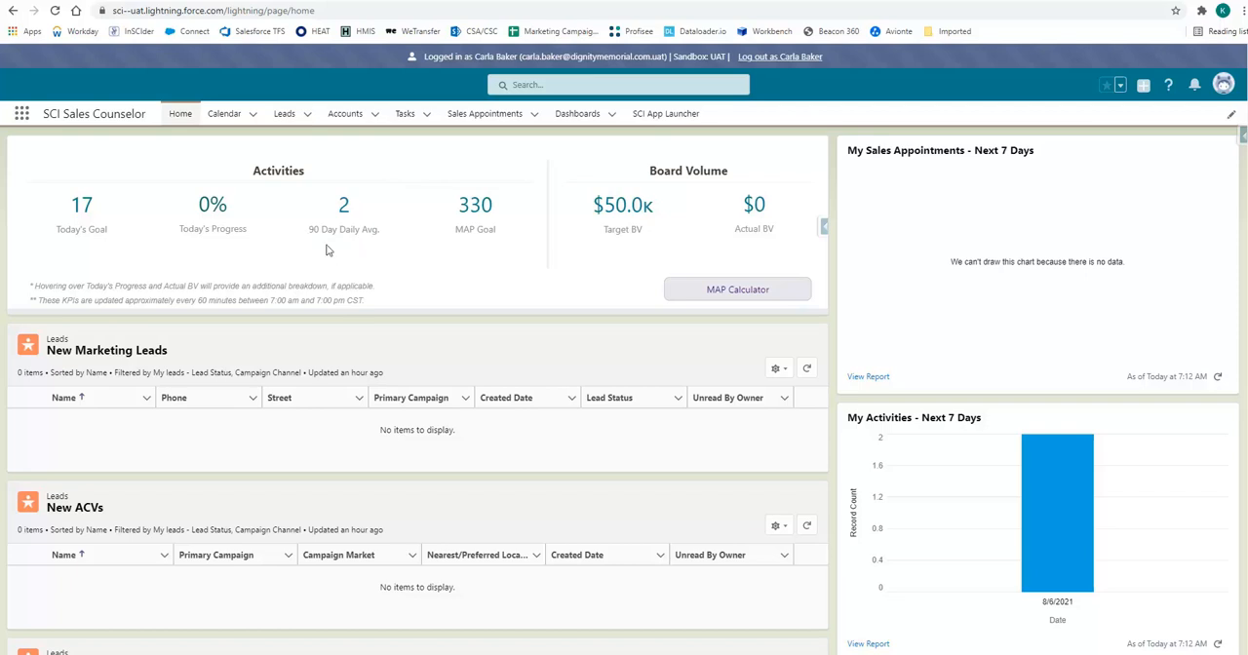
pyautogui.moveTo(378, 252)
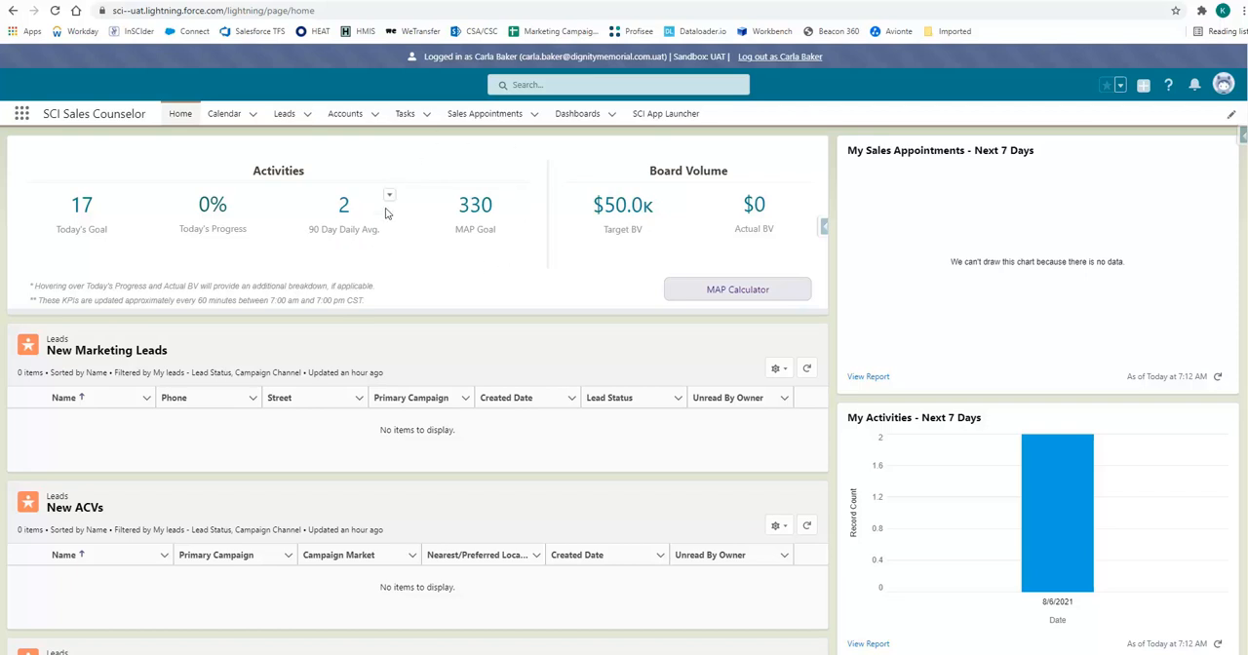
pyautogui.moveTo(432, 198)
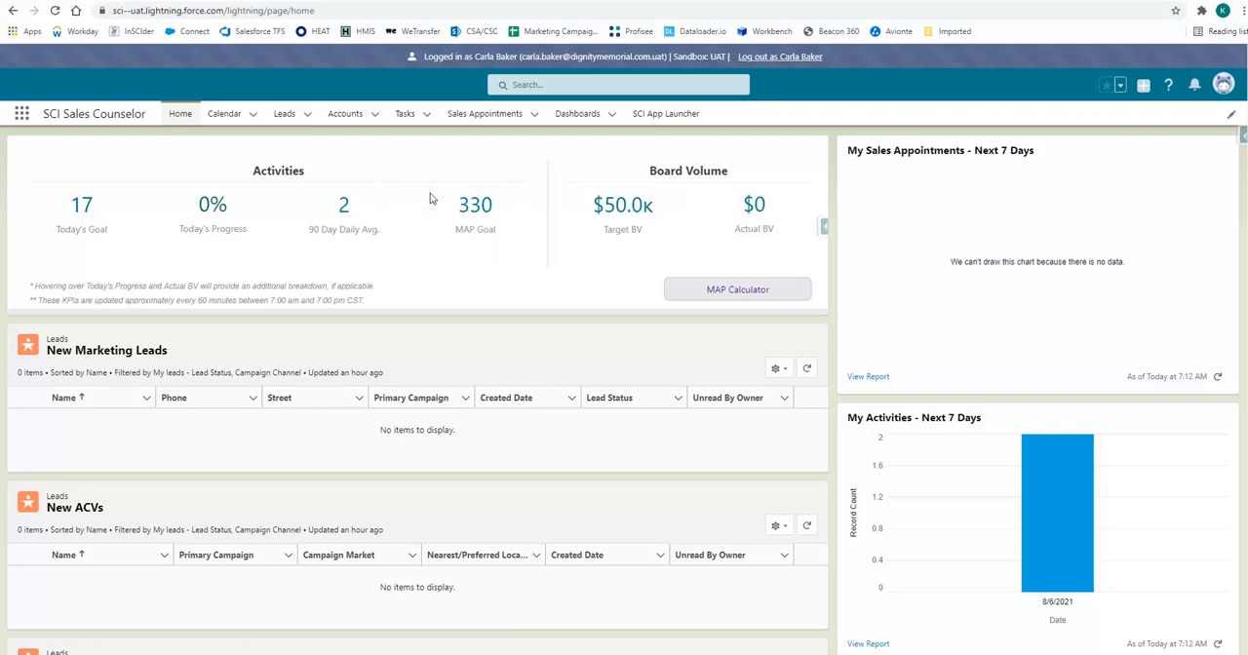
pyautogui.moveTo(513, 260)
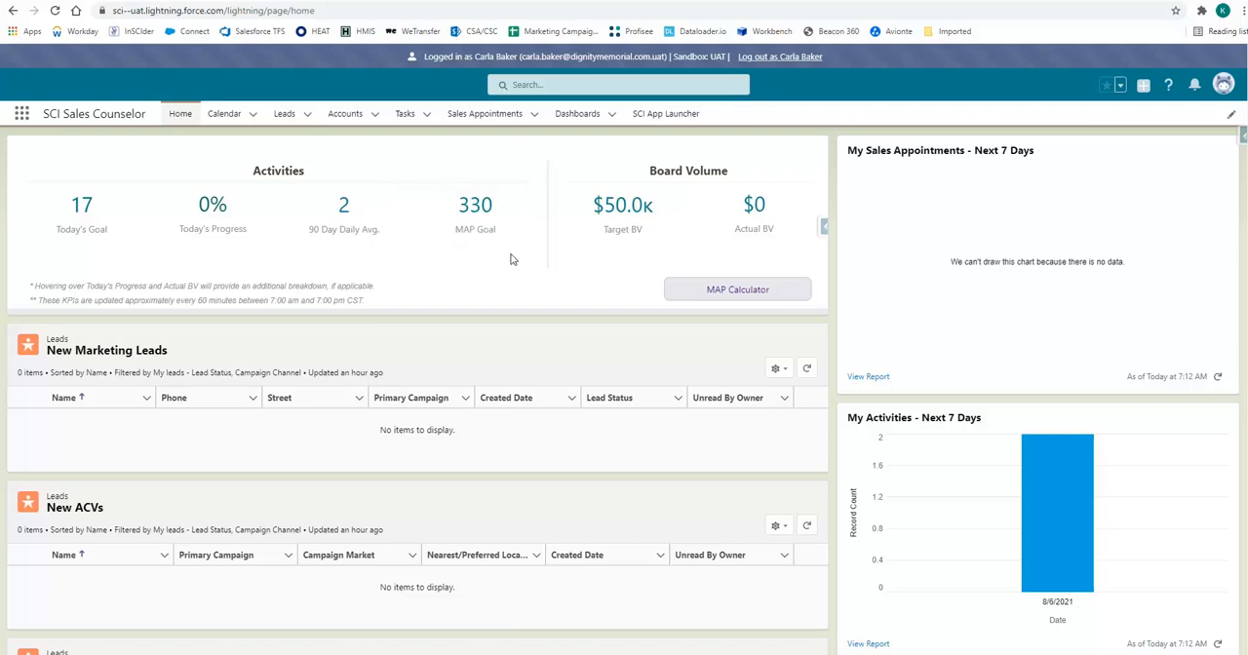
pyautogui.moveTo(622, 243)
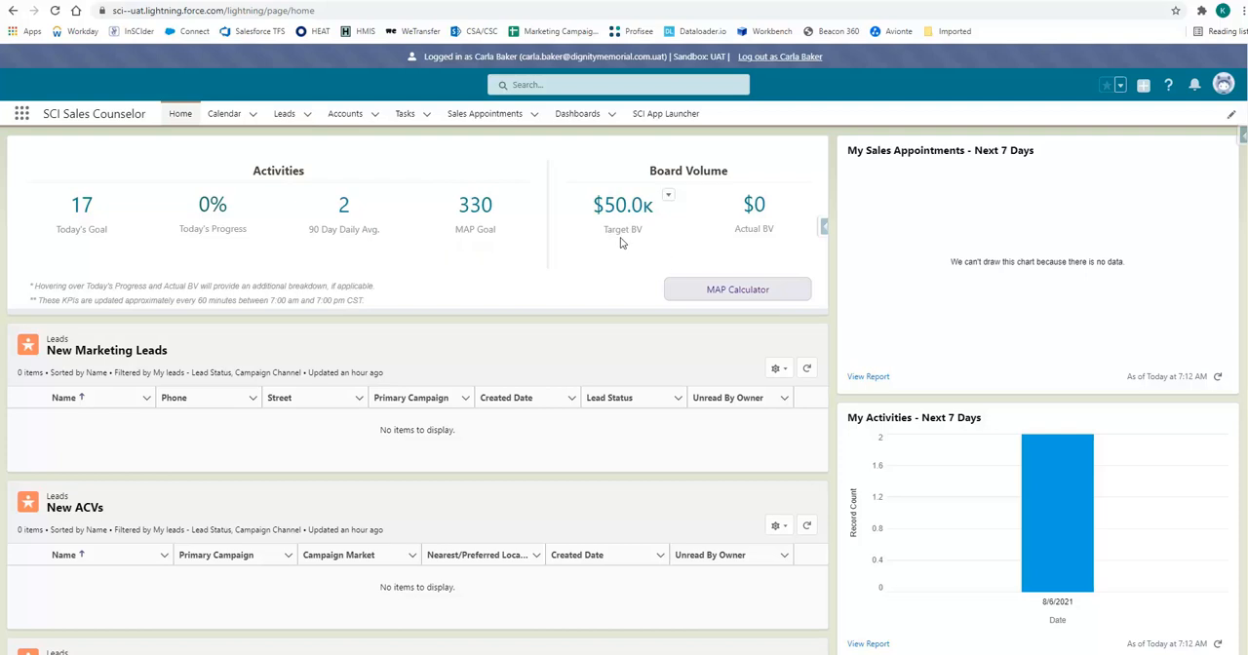
pyautogui.moveTo(625, 244)
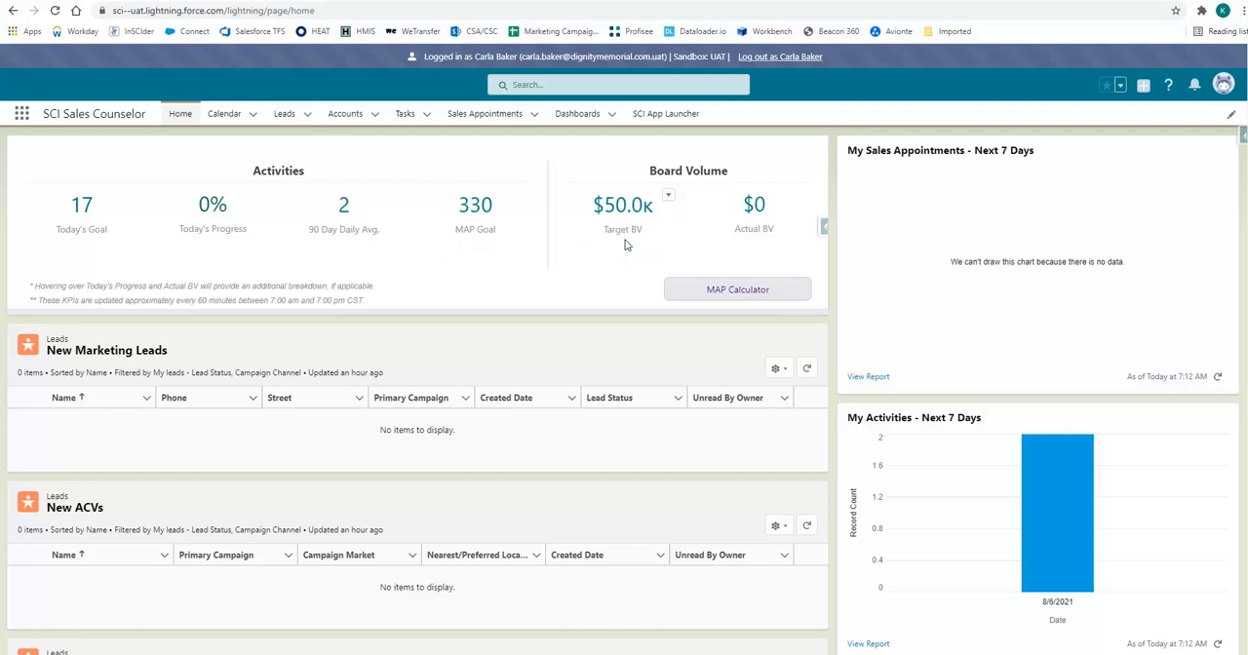
pyautogui.moveTo(623, 228)
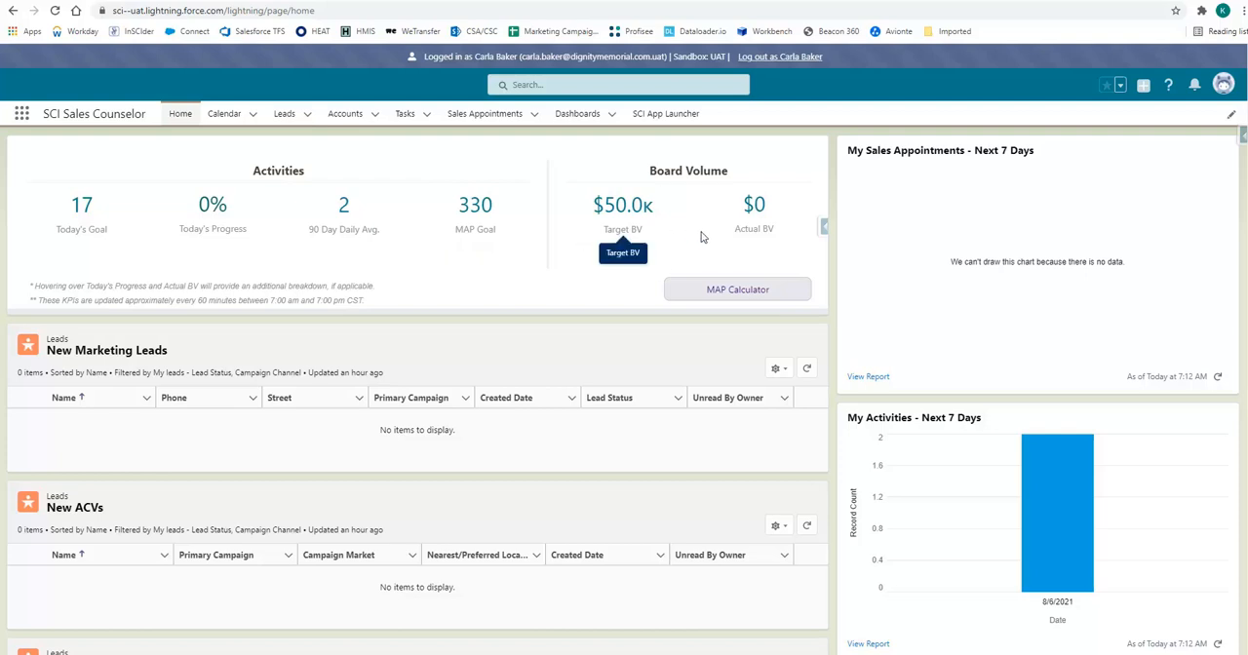
pyautogui.moveTo(726, 284)
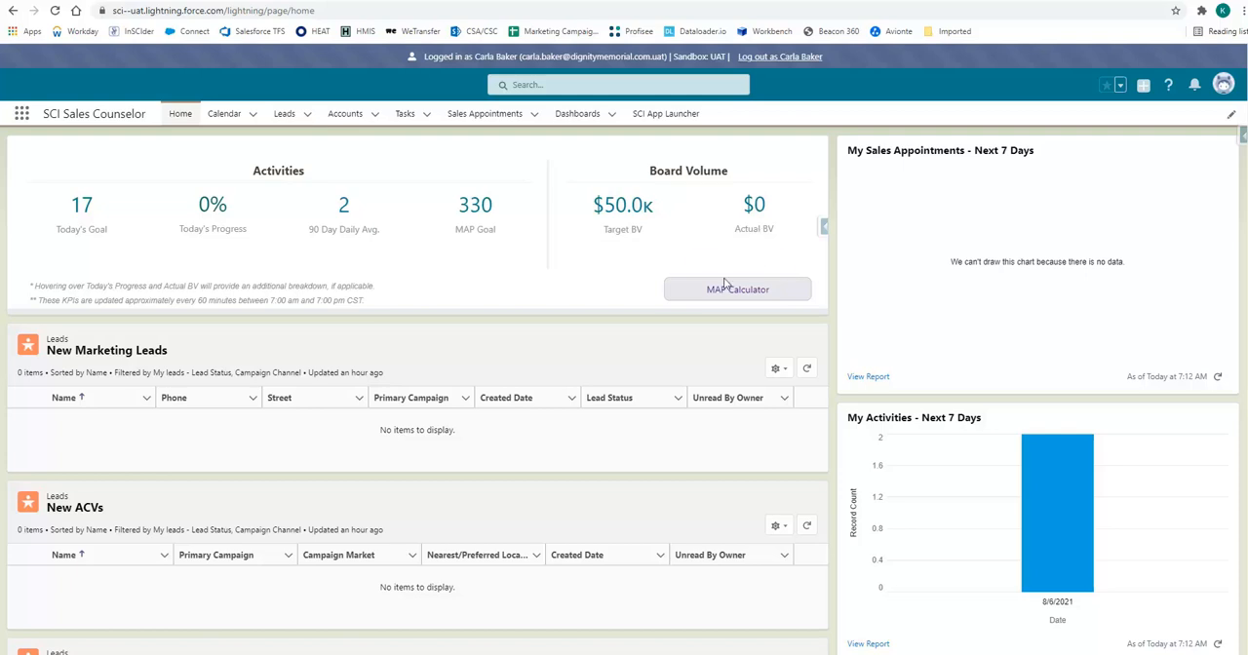
pyautogui.moveTo(486, 358)
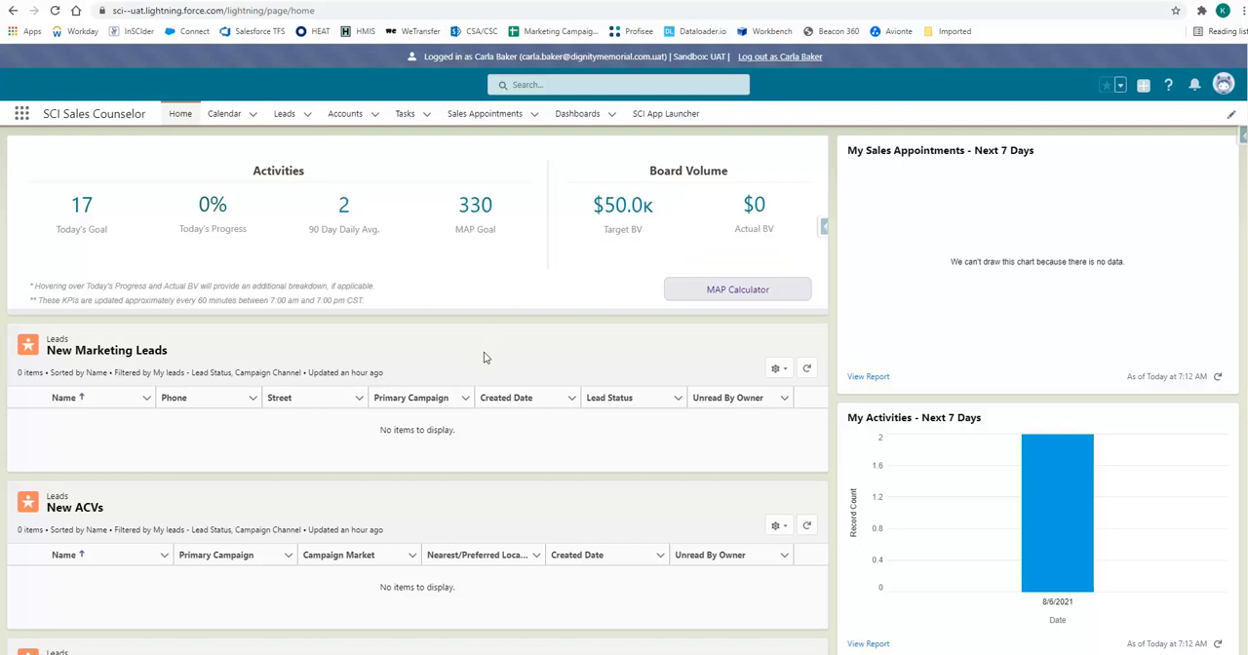
pyautogui.moveTo(514, 368)
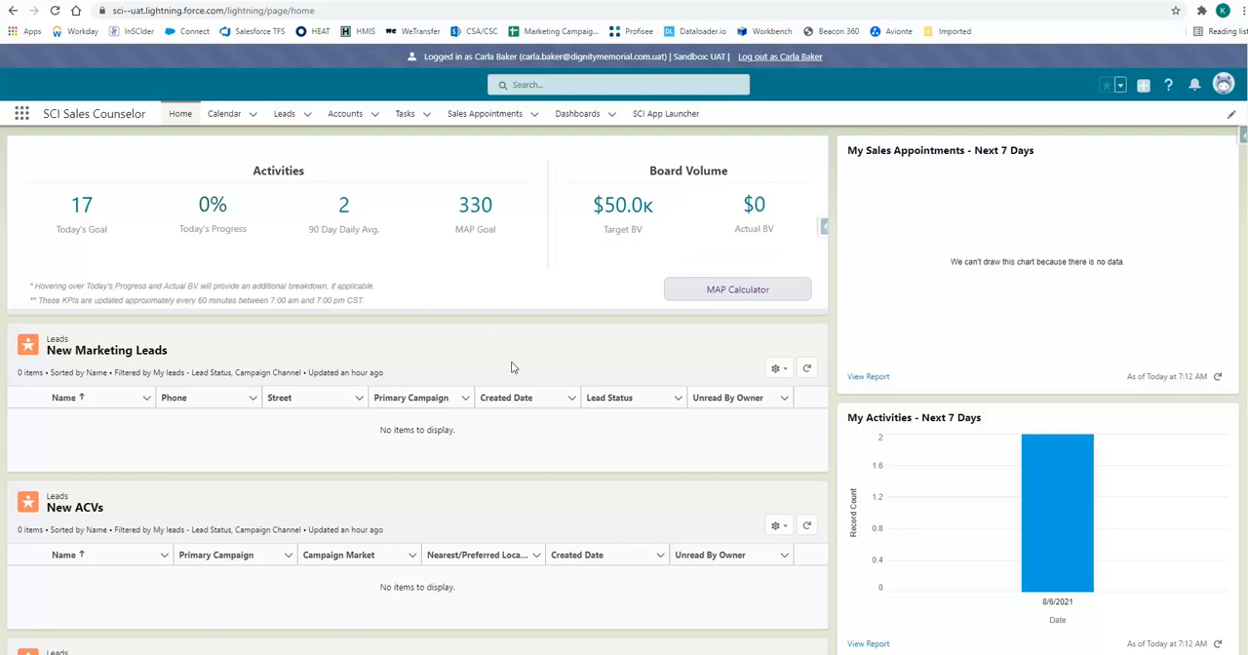
pyautogui.moveTo(664, 322)
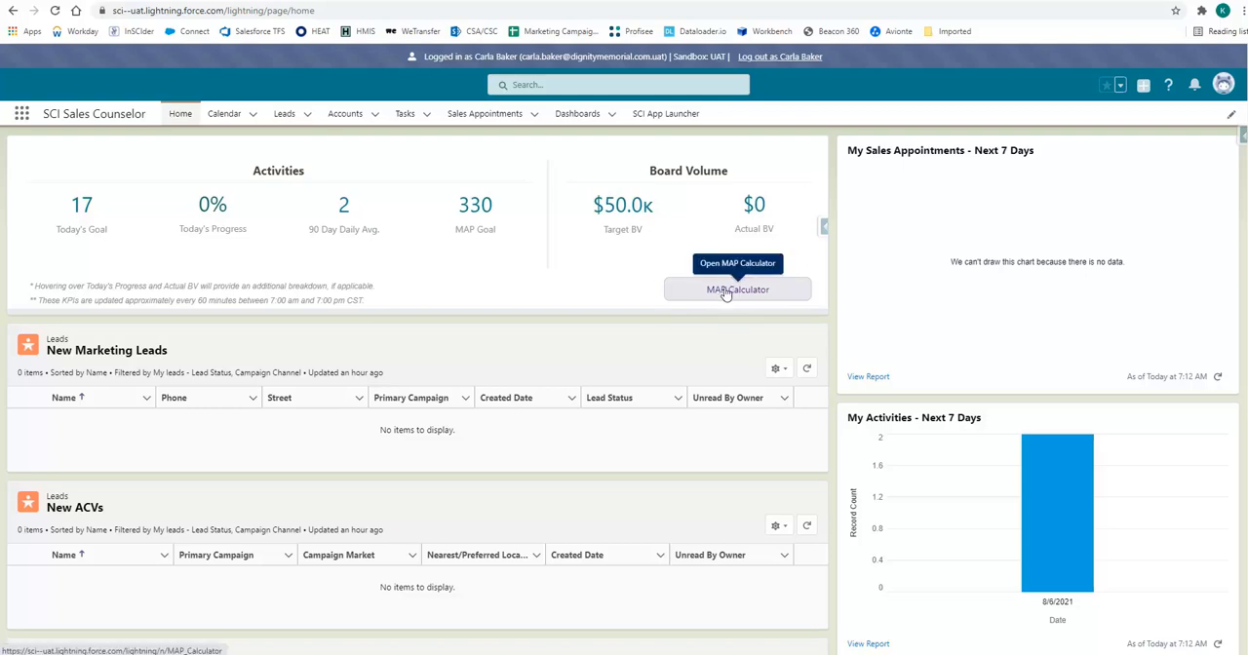
pyautogui.click(738, 290)
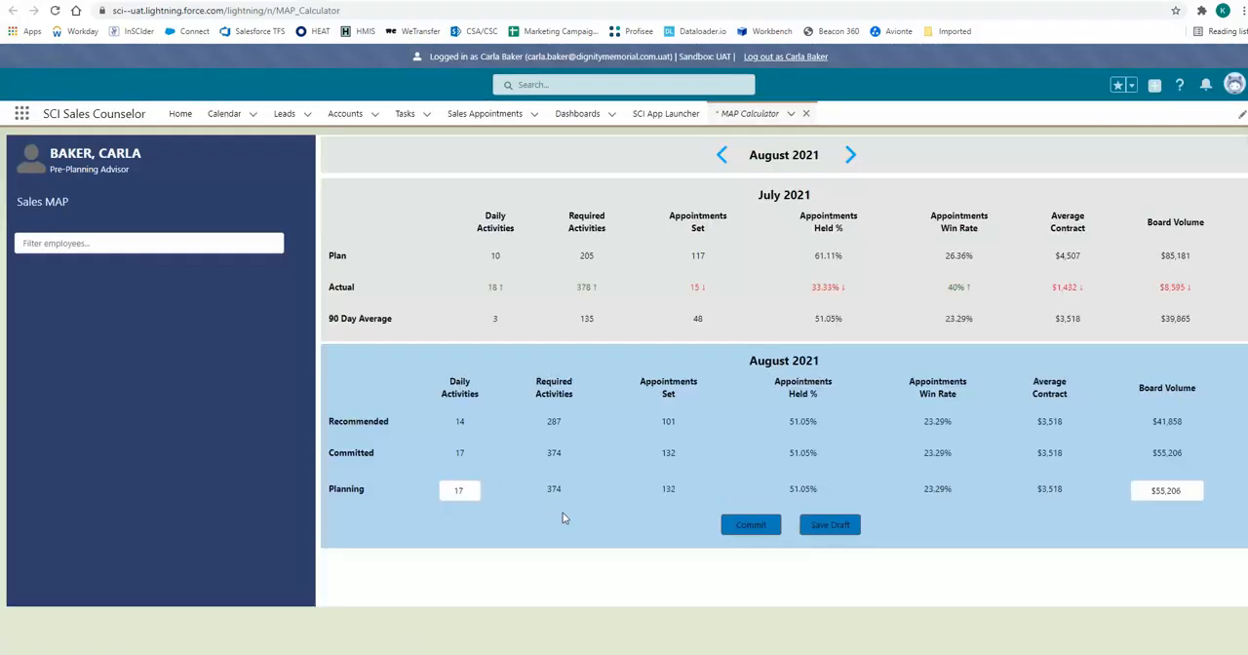
pyautogui.moveTo(595, 527)
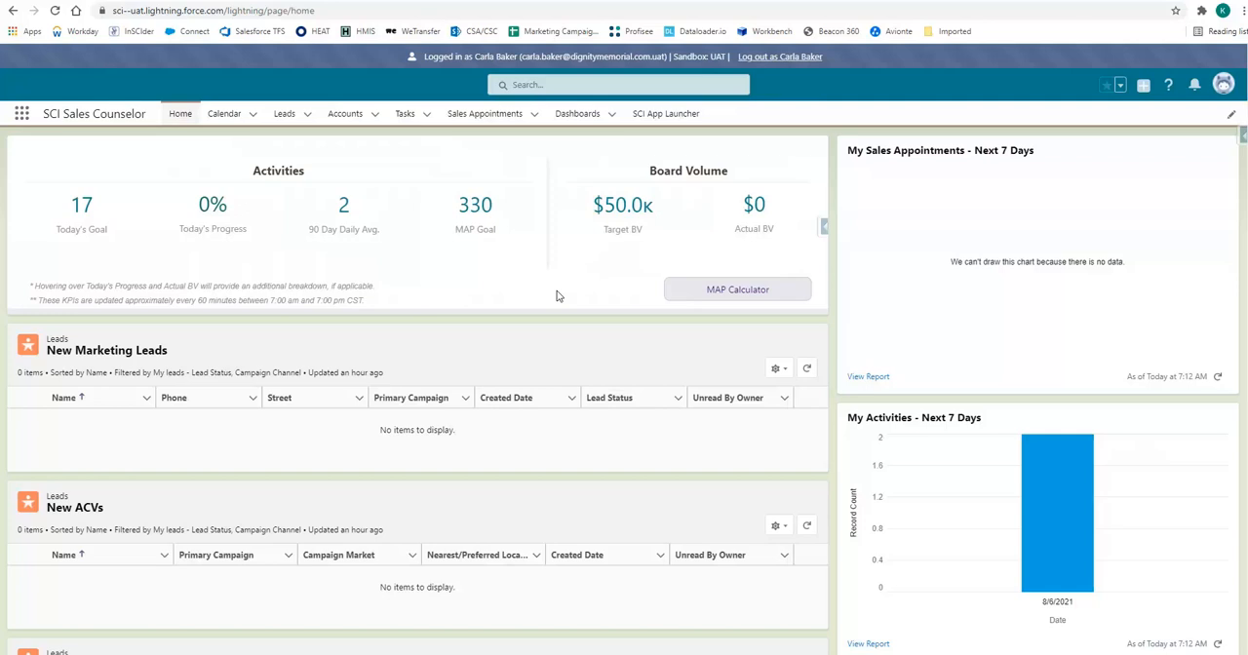
pyautogui.moveTo(357, 269)
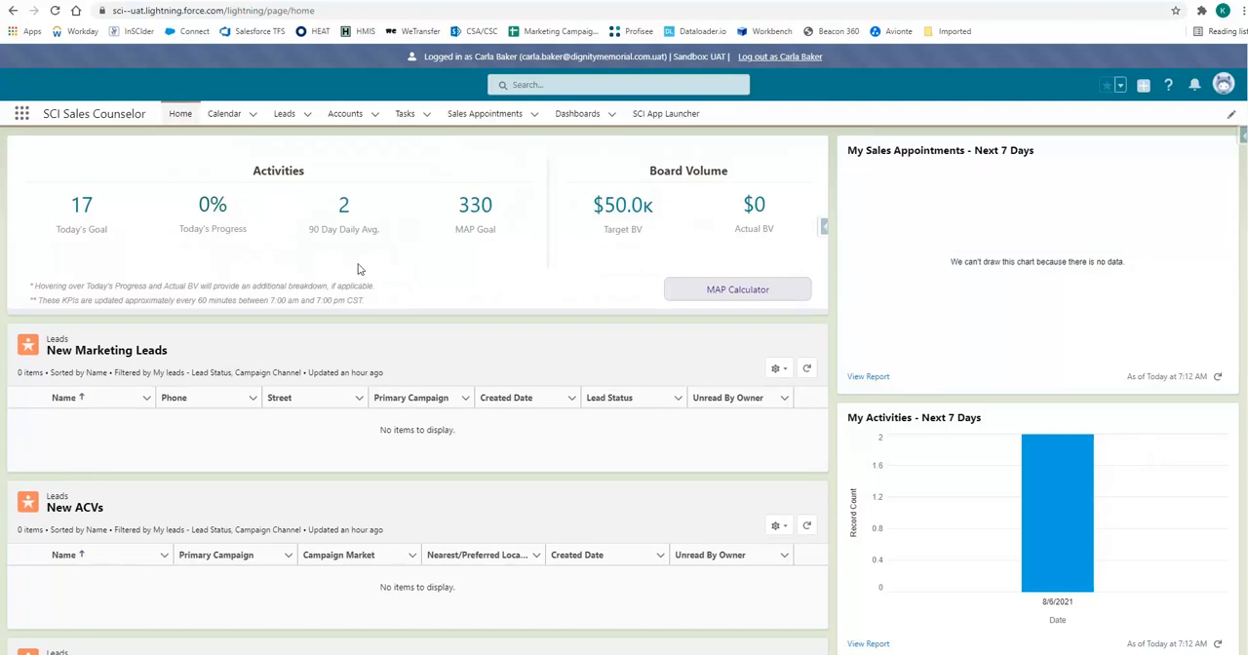